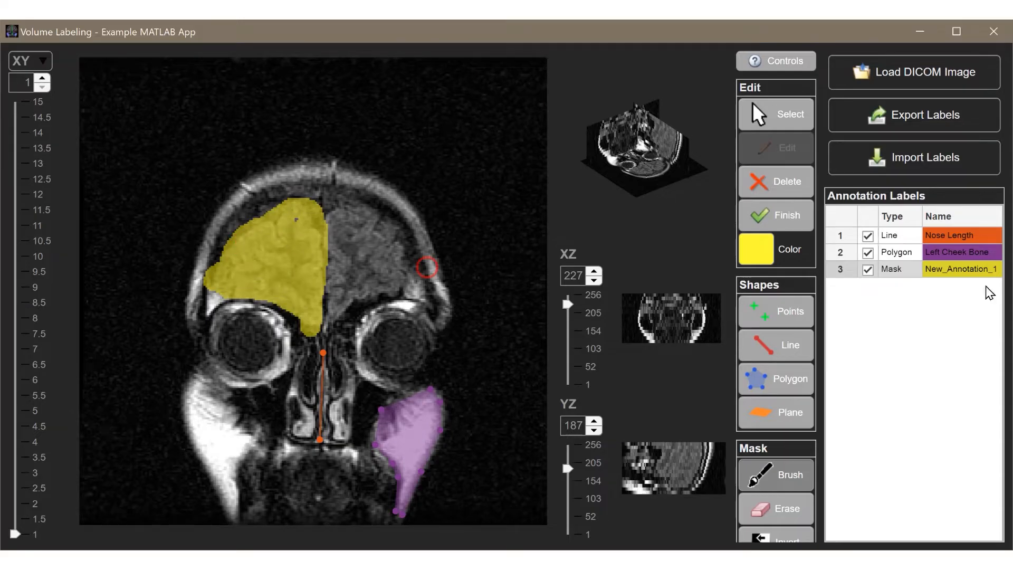
# Step: Rename annotation New_Annotation_1 to a label beginning 'Rig' in the Annotation Labels table
pyautogui.write('Rig')
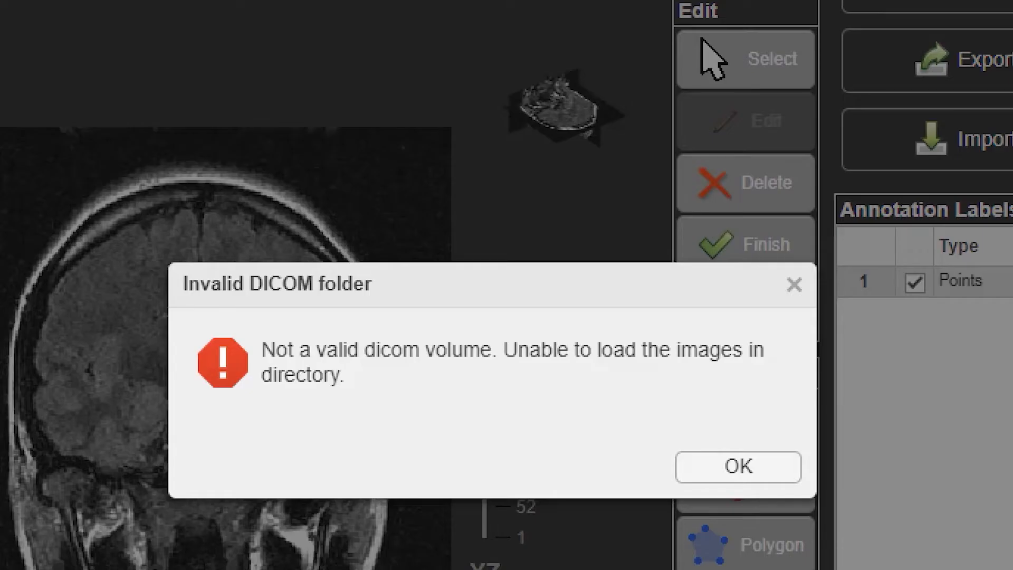
# Step: Dismiss the Invalid DICOM folder error with OK
pyautogui.click(737, 466)
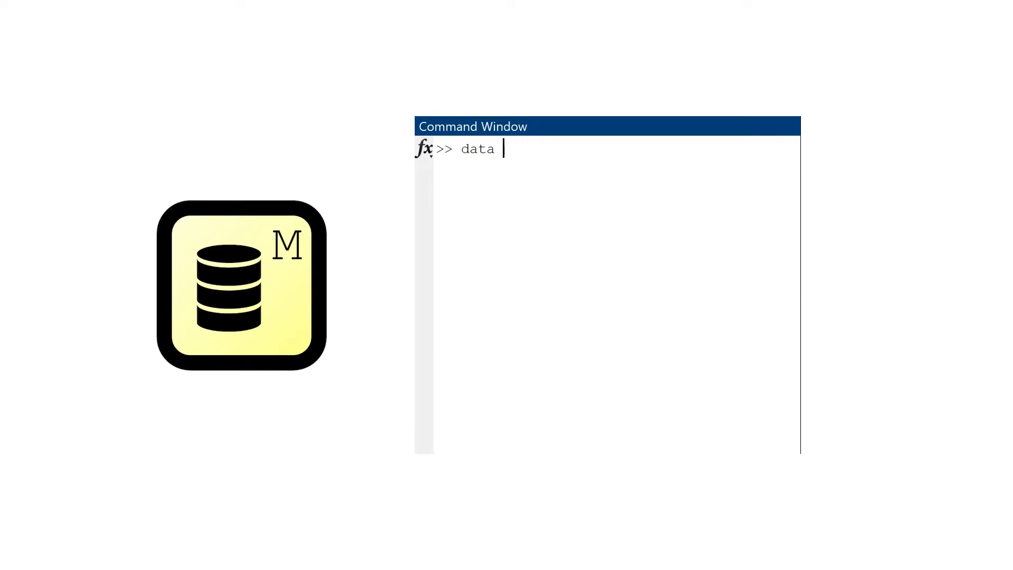
# Step: Complete the Command Window statement 'data = DataModel'
pyautogui.write('= DataModel')
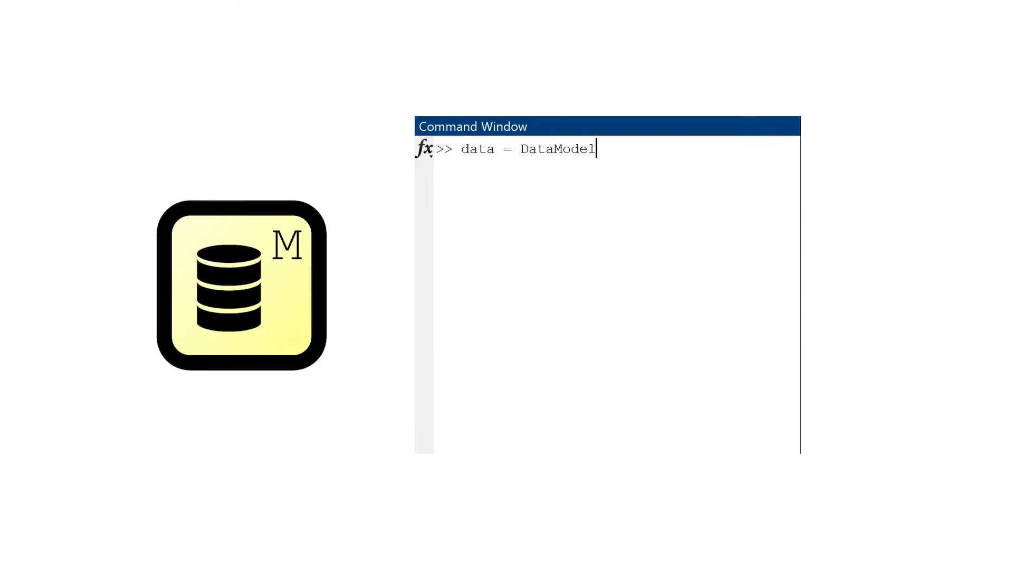